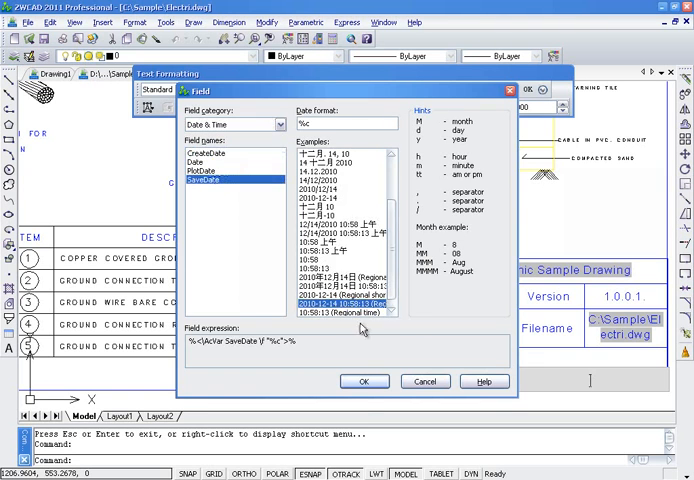
Browse the Field dialog by category — Date & Time, Document, All — viewing Title, Author and CreateDate
{"action": "left_click", "coordinate": [364, 380]}
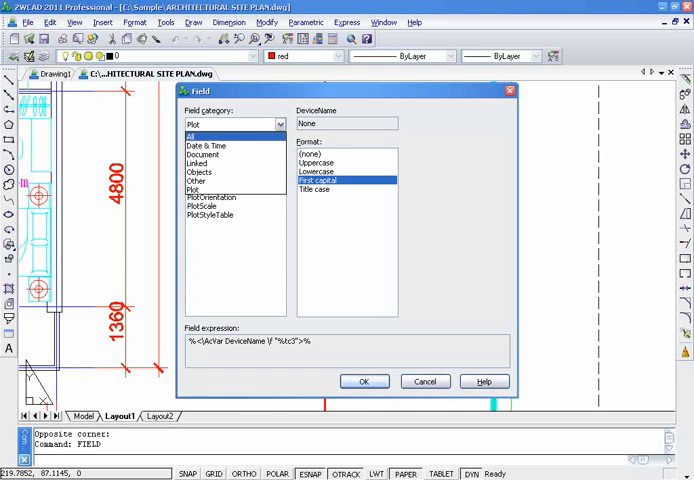
{"action": "left_click", "coordinate": [234, 122]}
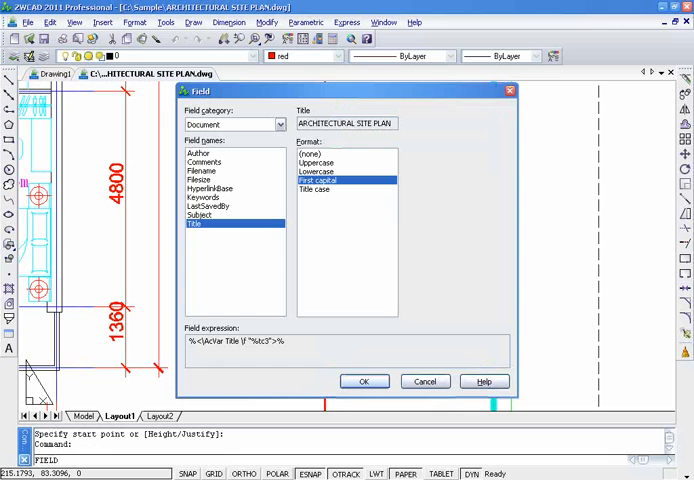
{"action": "left_click", "coordinate": [364, 380]}
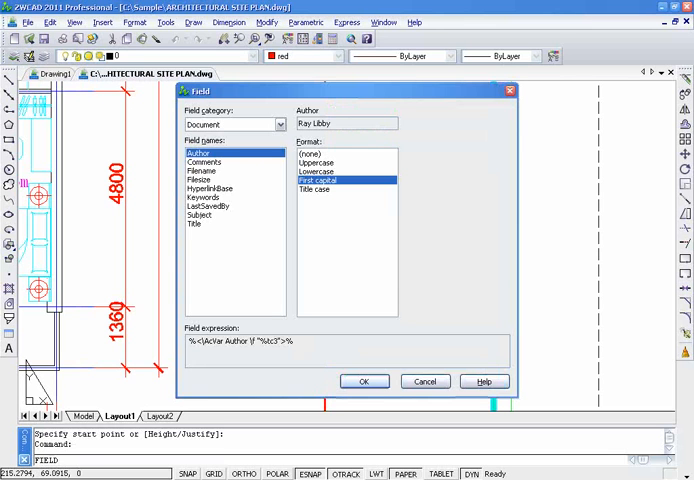
{"action": "left_click", "coordinate": [234, 124]}
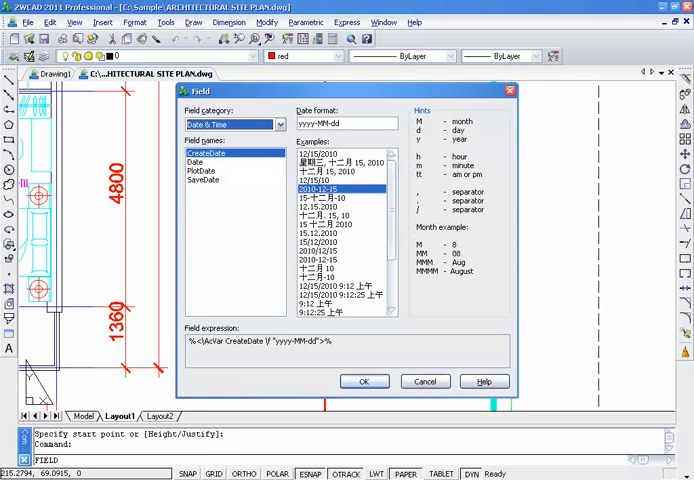
{"action": "left_click", "coordinate": [364, 380]}
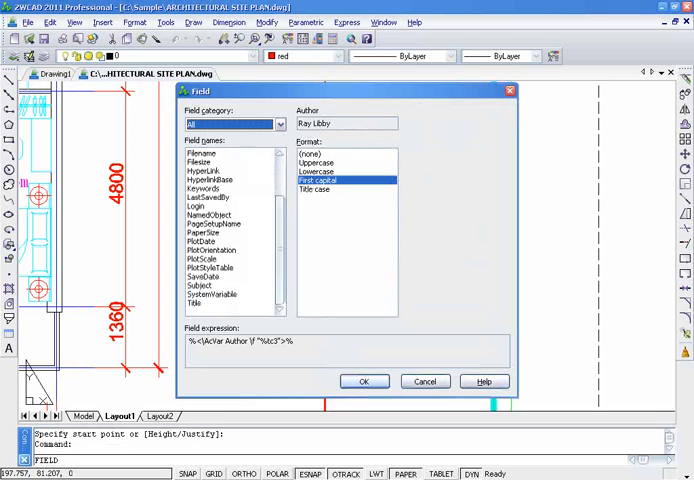
{"action": "left_click", "coordinate": [364, 380]}
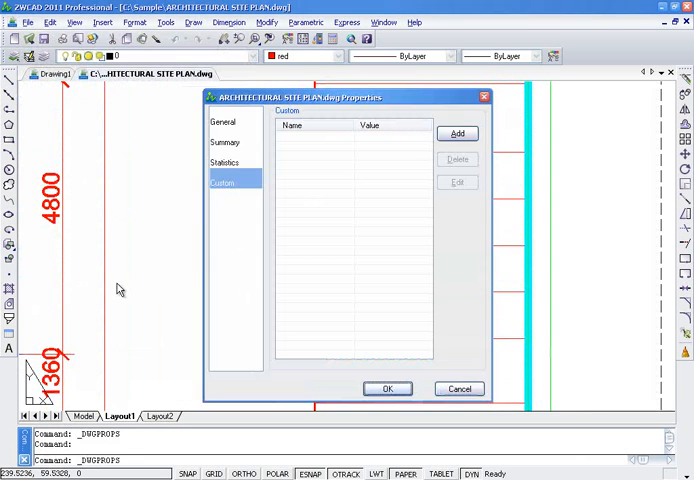
{"action": "left_click", "coordinate": [456, 132]}
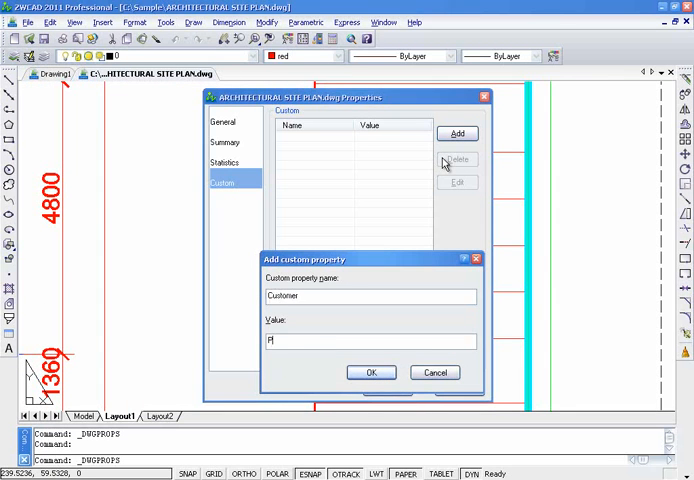
{"action": "type", "text": "Peter Annistor"}
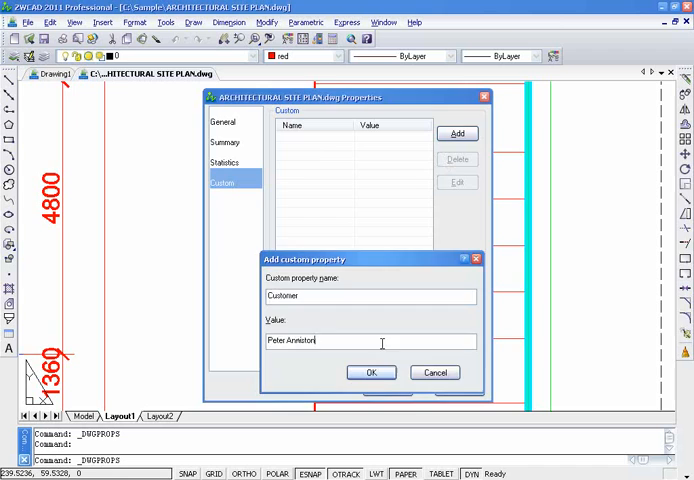
{"action": "left_click", "coordinate": [372, 372]}
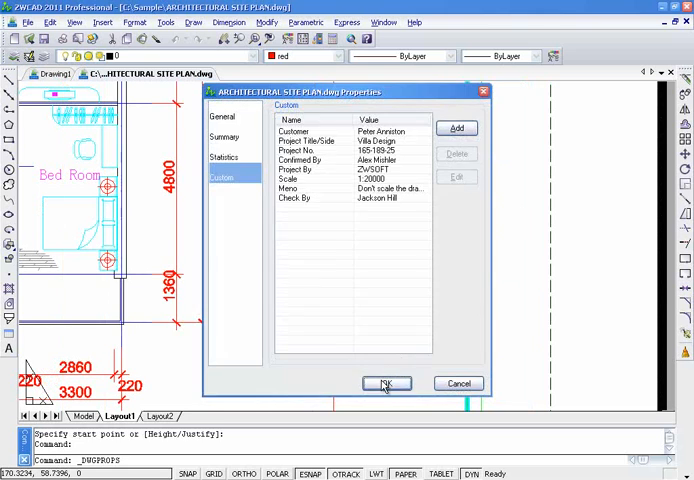
{"action": "left_click", "coordinate": [384, 384]}
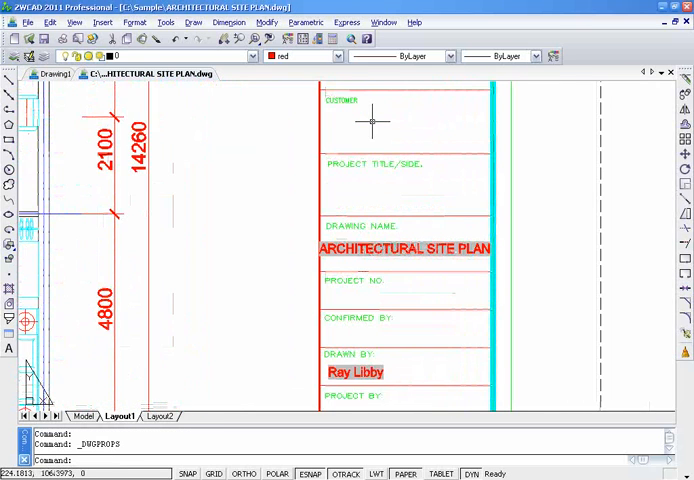
Insert Customer and Project Title/Side document fields into the title block via FIELD
{"action": "type", "text": "field"}
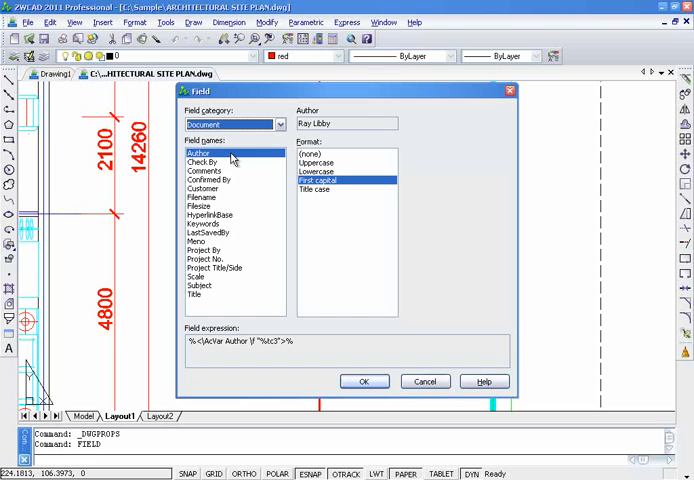
{"action": "left_click", "coordinate": [204, 188]}
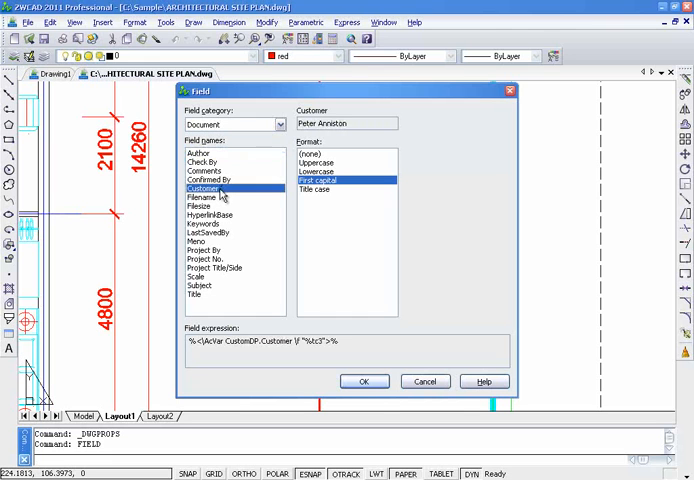
{"action": "left_click", "coordinate": [364, 380]}
{"action": "type", "text": "FIELD"}
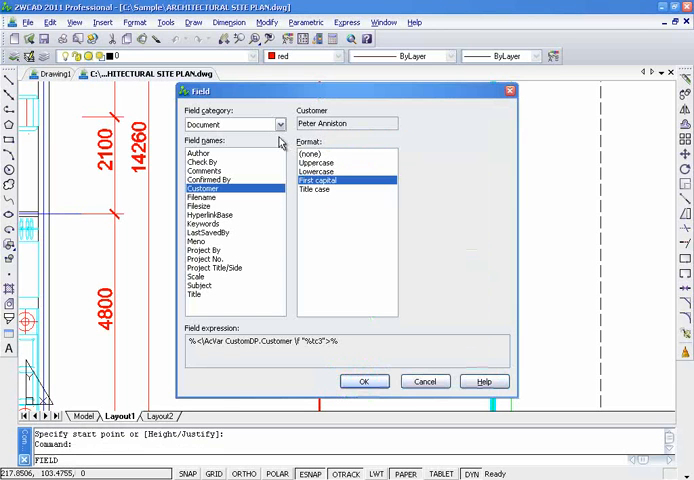
{"action": "left_click", "coordinate": [212, 268]}
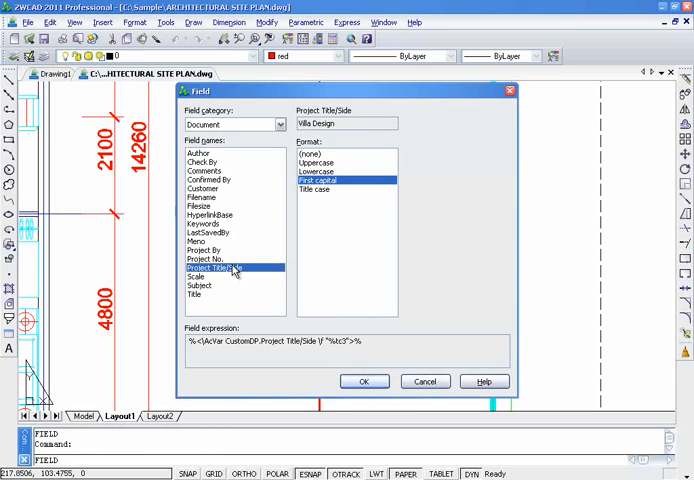
{"action": "left_click", "coordinate": [364, 380]}
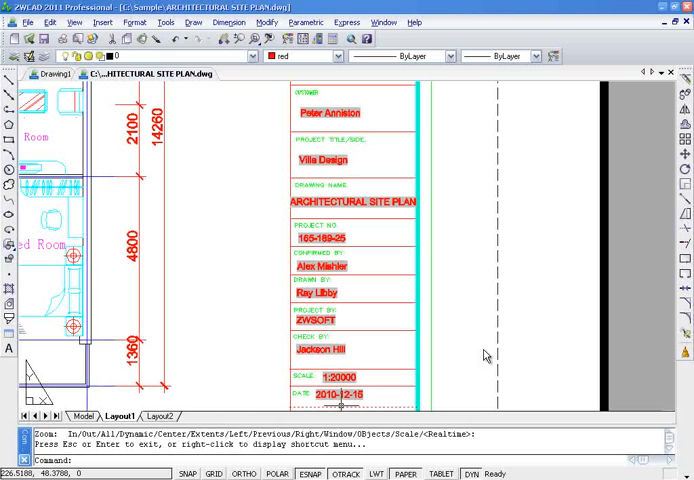
{"action": "mouse_move", "coordinate": [274, 224]}
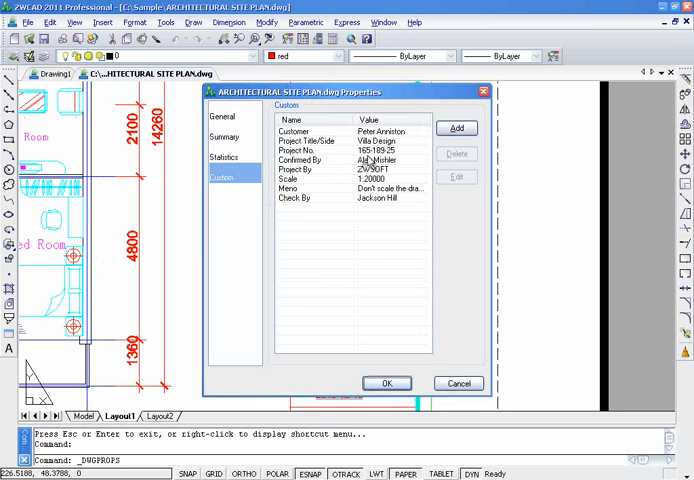
Set Check By to Carol Miller and Confirmed By to Alexander Mahone in the custom properties
{"action": "left_click", "coordinate": [456, 176]}
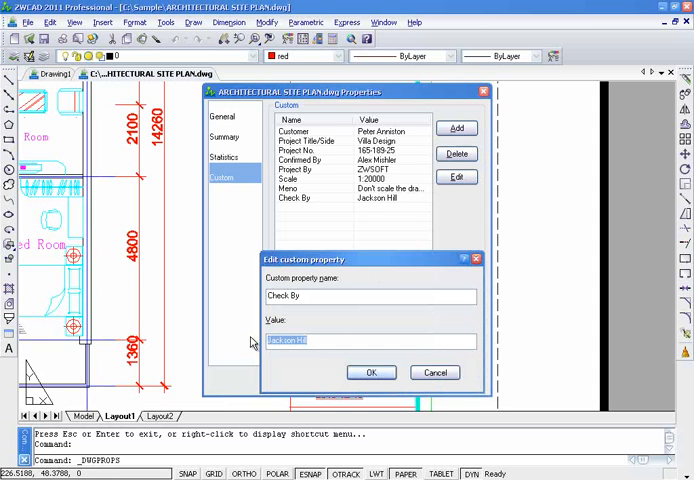
{"action": "type", "text": "Cal"}
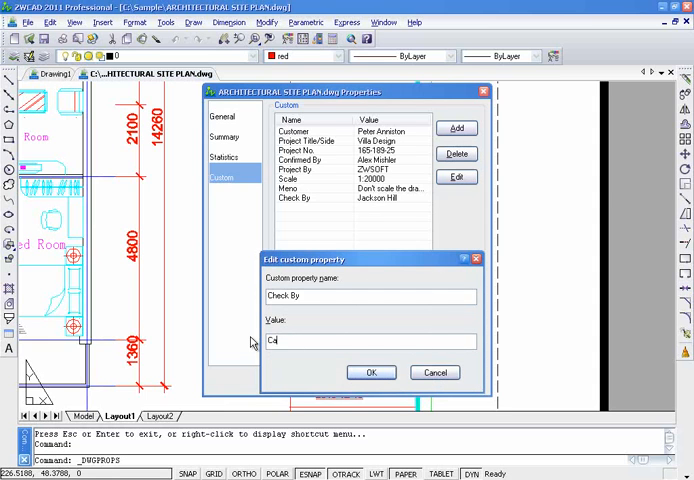
{"action": "left_click", "coordinate": [372, 372]}
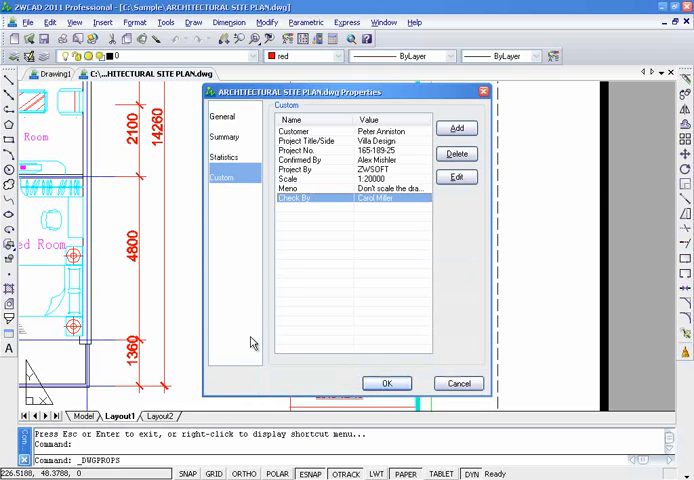
{"action": "left_click", "coordinate": [456, 176]}
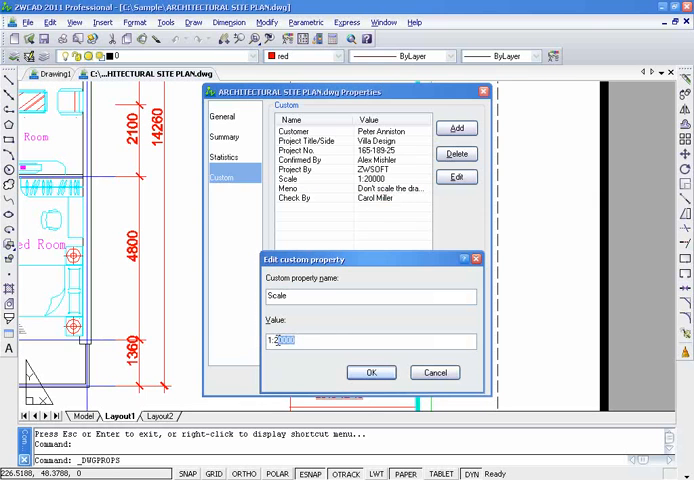
{"action": "left_click", "coordinate": [372, 372]}
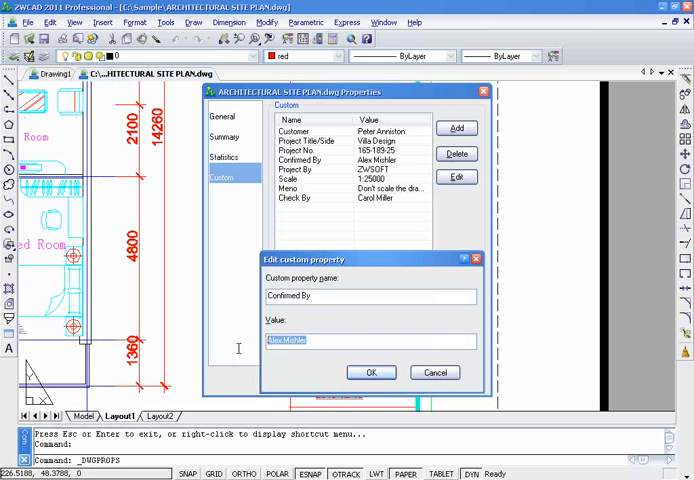
{"action": "type", "text": "Alexander"}
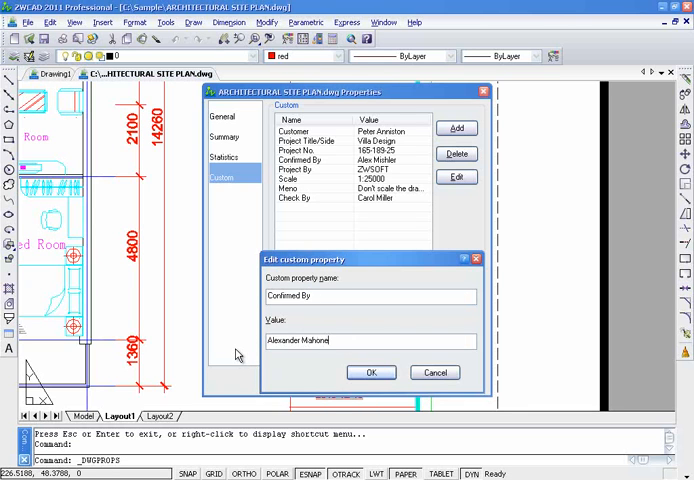
{"action": "left_click", "coordinate": [372, 372]}
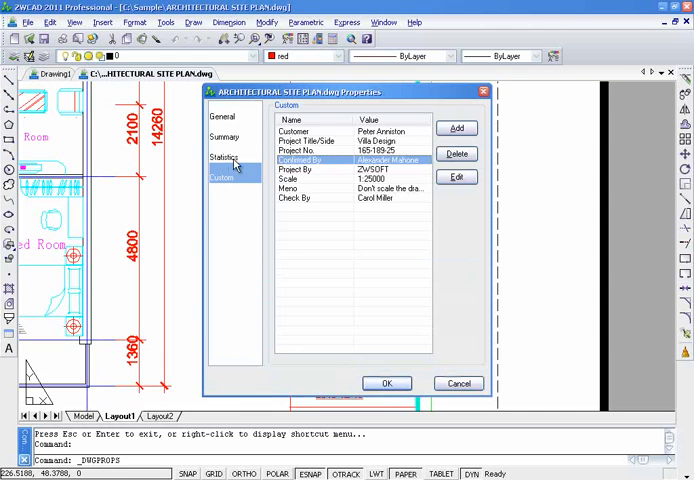
Set the Summary title to MAIN FLOOR PLAN and save the drawing properties
{"action": "left_click", "coordinate": [226, 136]}
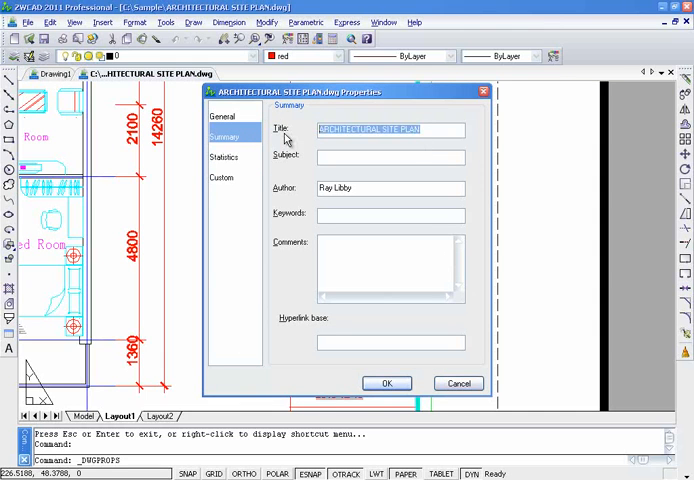
{"action": "type", "text": "MAIN FLOOR"}
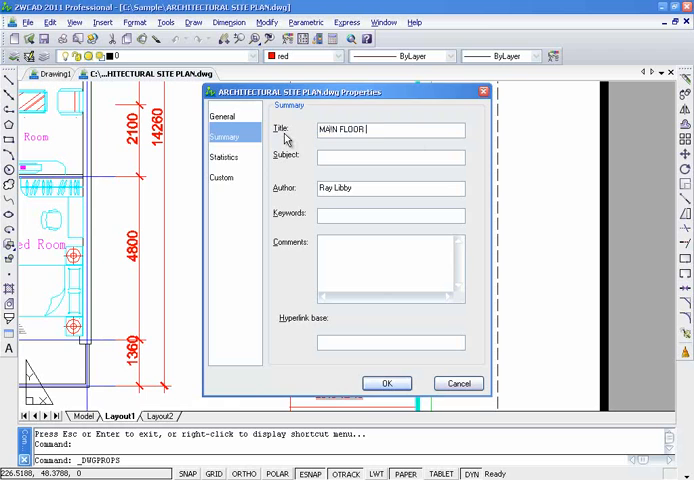
{"action": "left_click", "coordinate": [386, 384]}
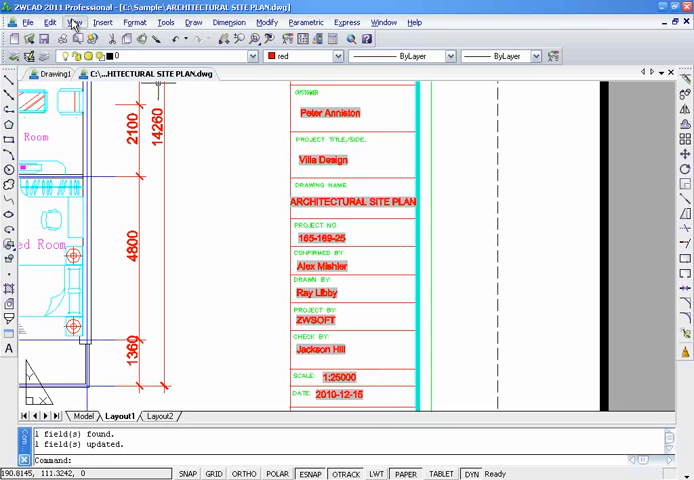
Update the title block fields to the new values, then bring up the Options dialog
{"action": "left_click", "coordinate": [74, 22]}
{"action": "type", "text": "OP"}
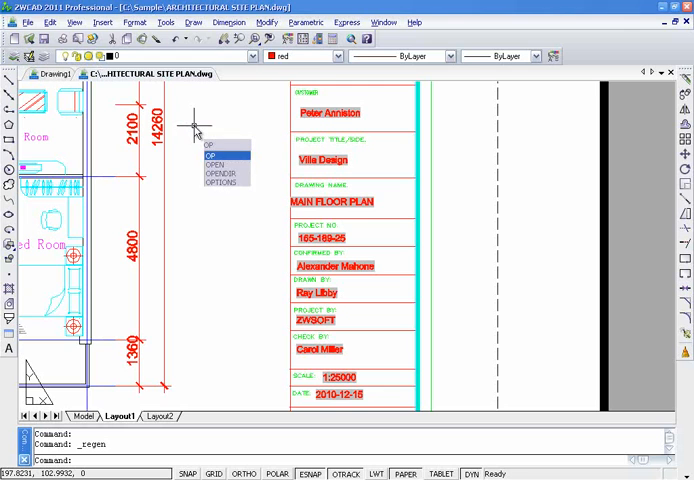
{"action": "left_click", "coordinate": [216, 182]}
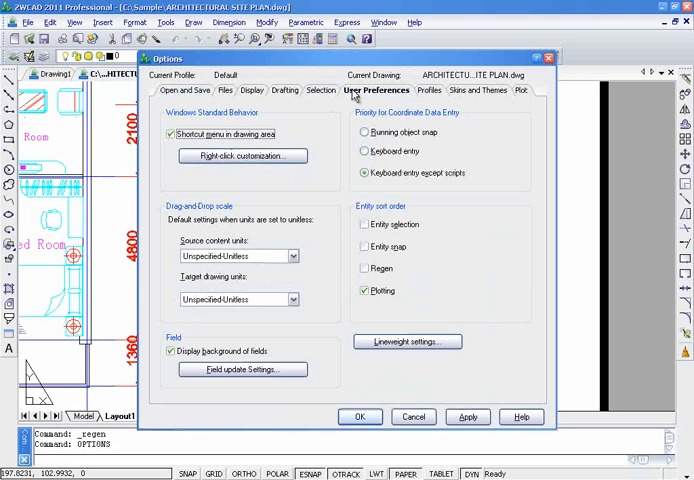
Enable automatic field updates on open, save, plot, eTransmit and regen, and hide the grey field background
{"action": "left_click", "coordinate": [242, 368]}
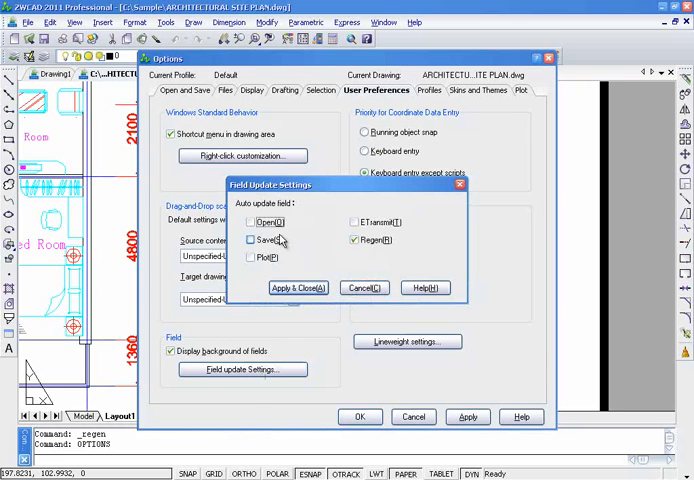
{"action": "left_click", "coordinate": [252, 240]}
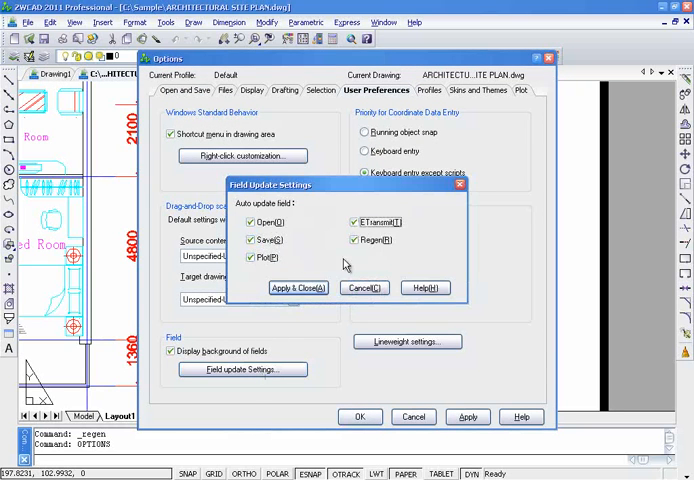
{"action": "left_click", "coordinate": [296, 288]}
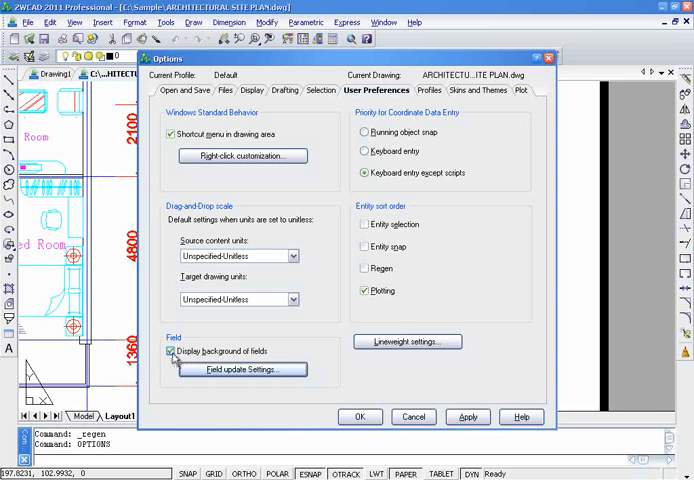
{"action": "left_click", "coordinate": [166, 352]}
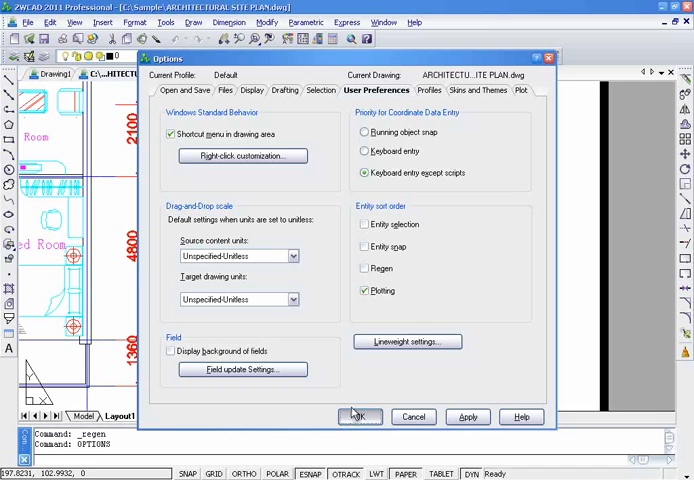
{"action": "left_click", "coordinate": [356, 416]}
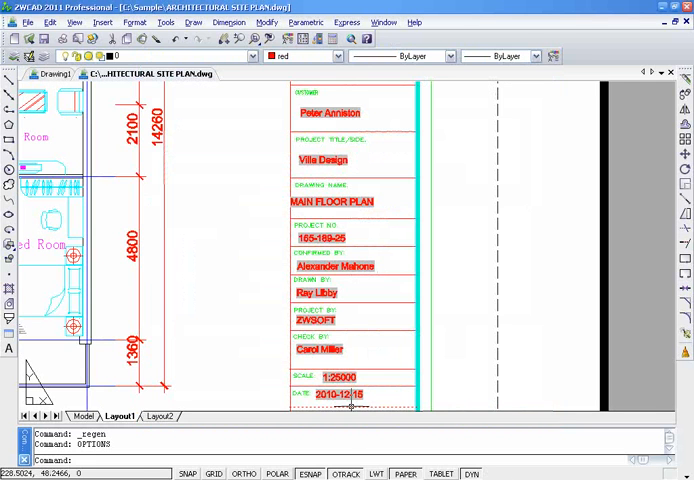
{"action": "mouse_move", "coordinate": [364, 336]}
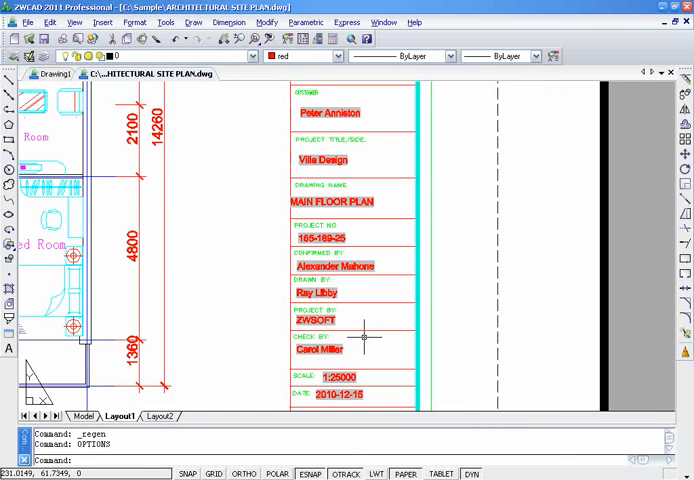